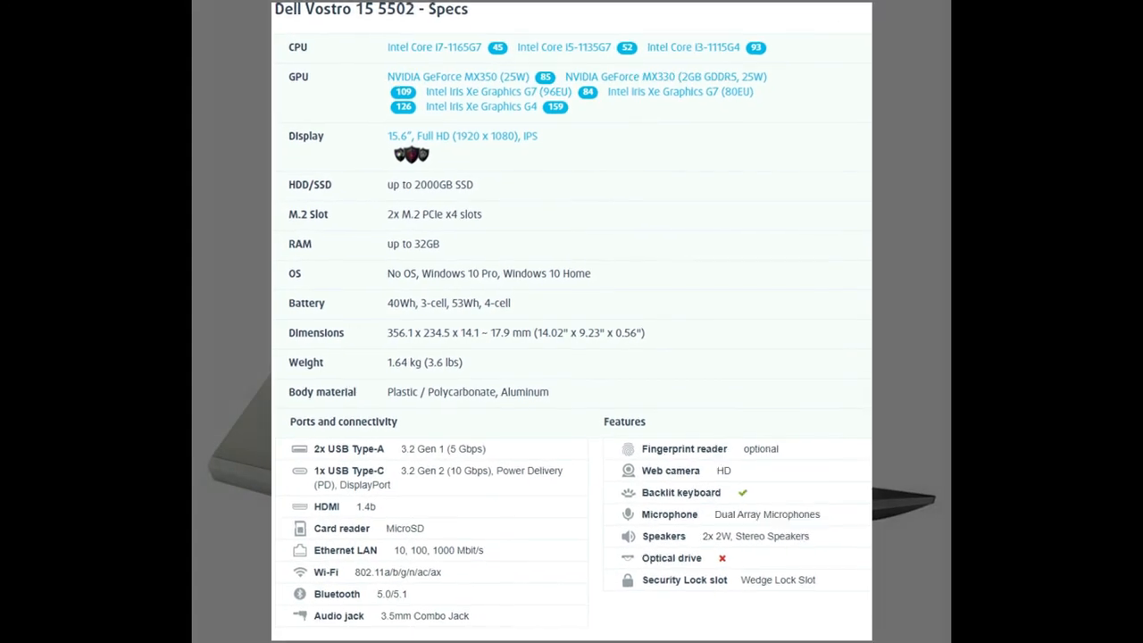
scroll("up", 3)
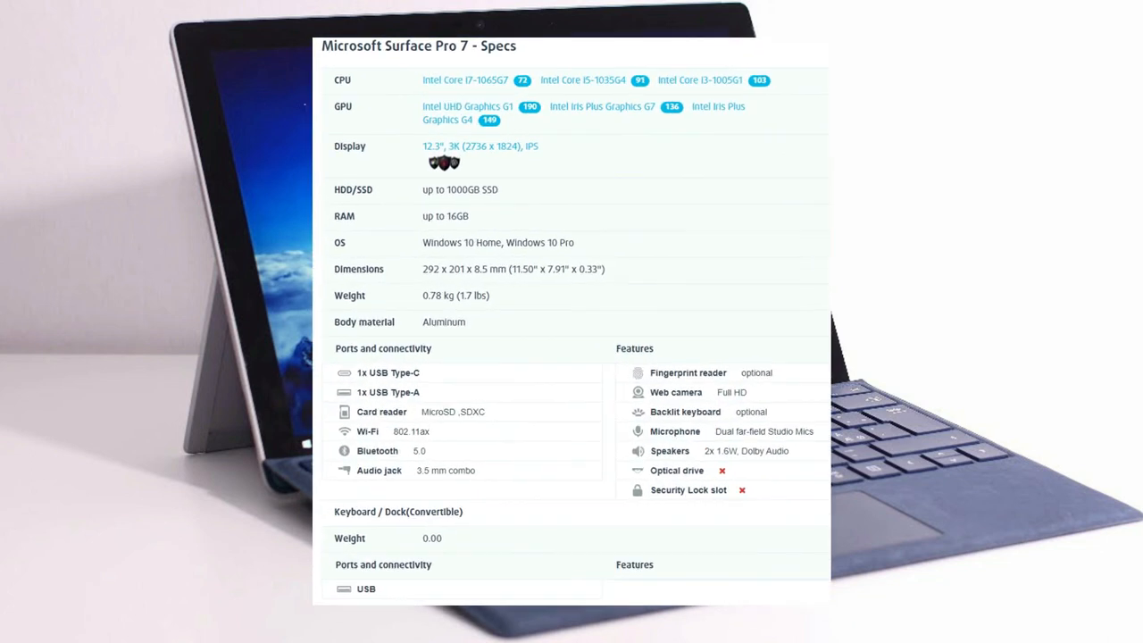
scroll("down", 3)
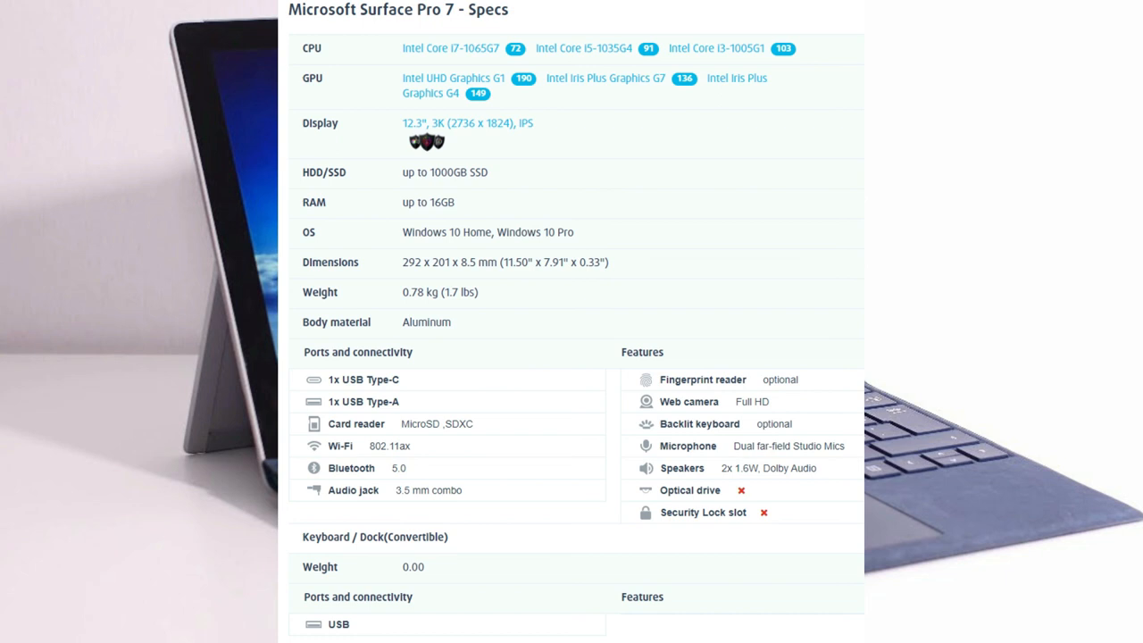